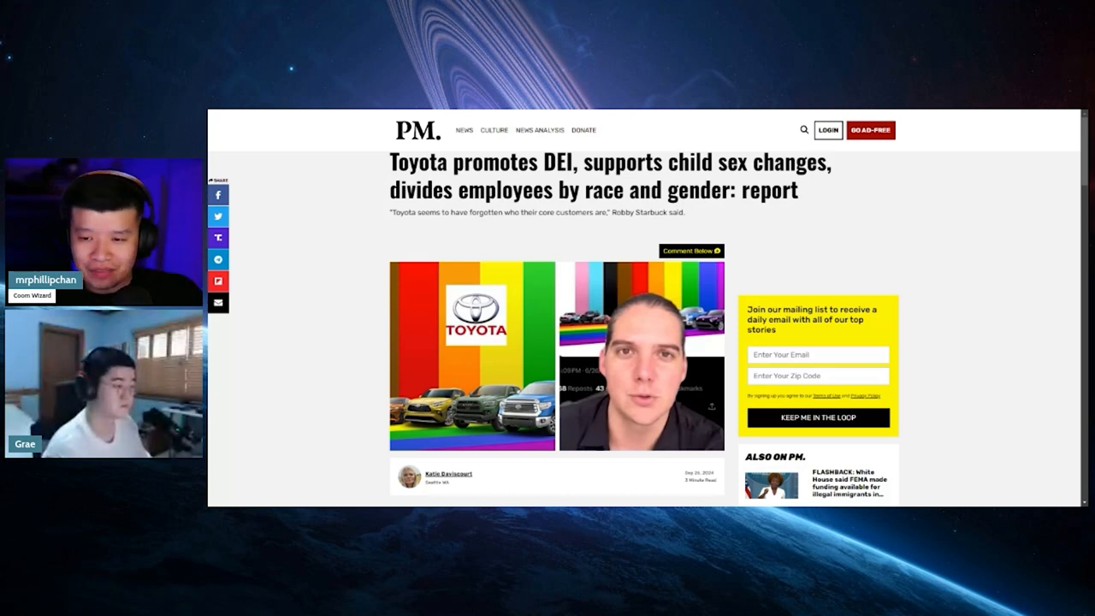
Scroll the Post Millennial Toyota DEI article down to Robby Starbuck's embedded "It's time to expose Toyota" post
scroll("down", 3)
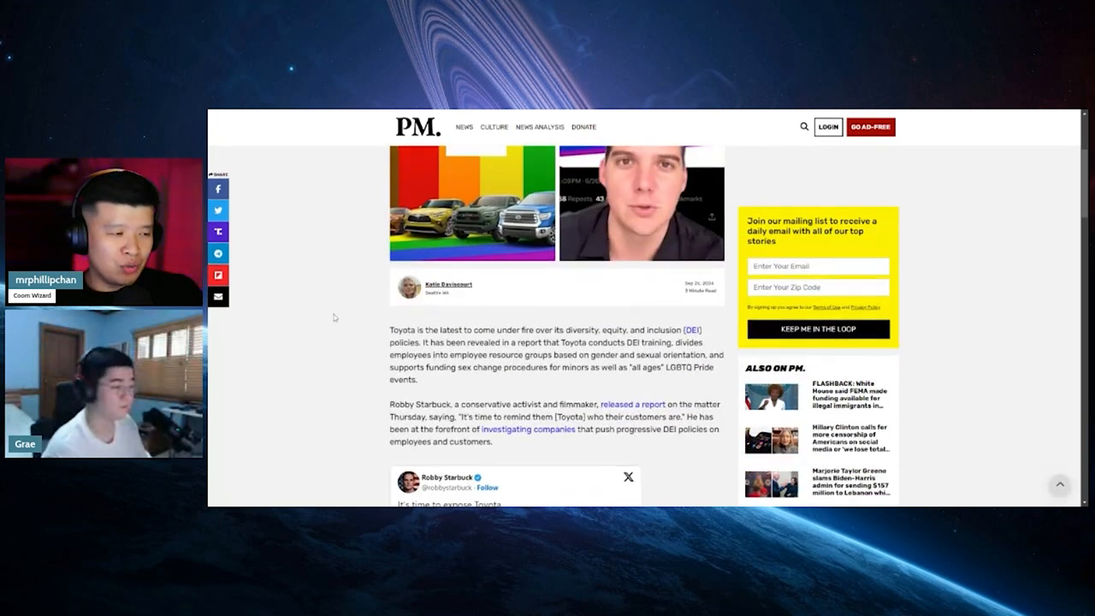
scroll("down", 3)
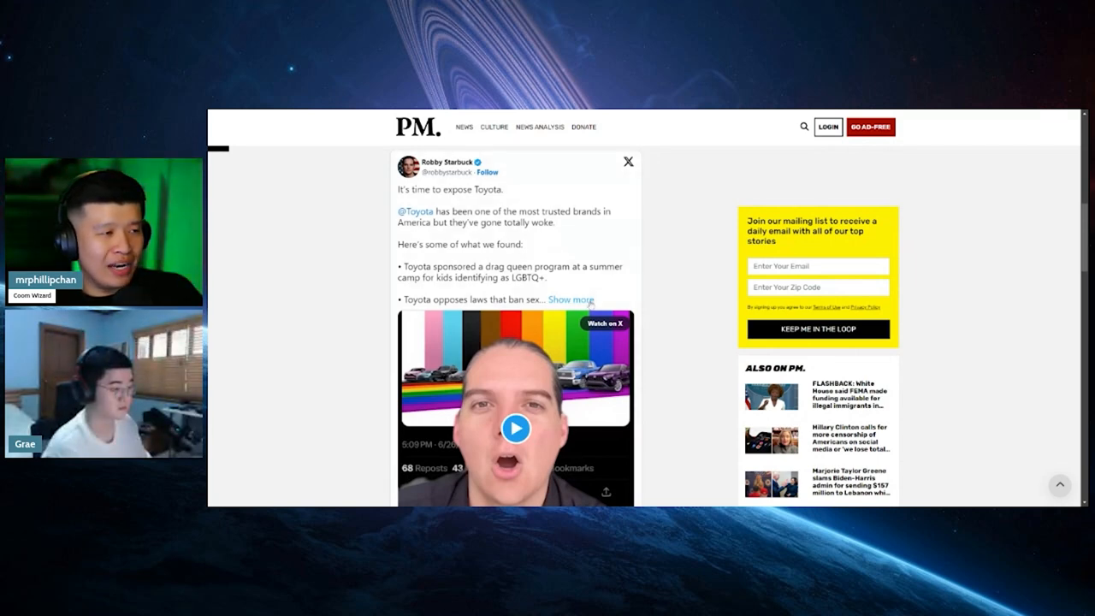
mouse_move(590, 305)
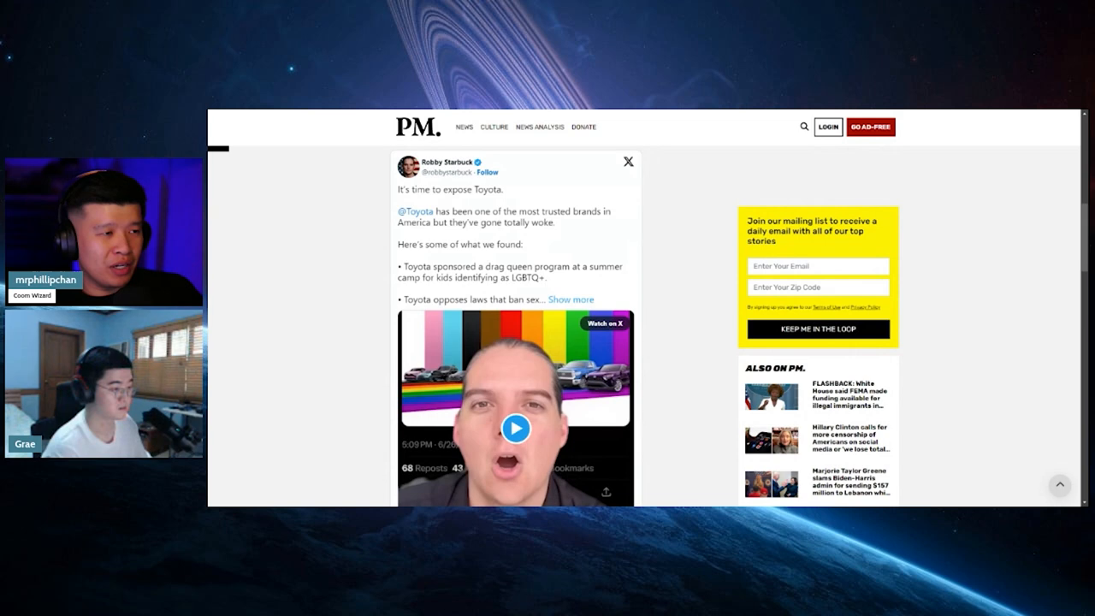
Open Robby Starbuck's embedded Toyota post on X and begin reading its list of allegations
left_click(603, 323)
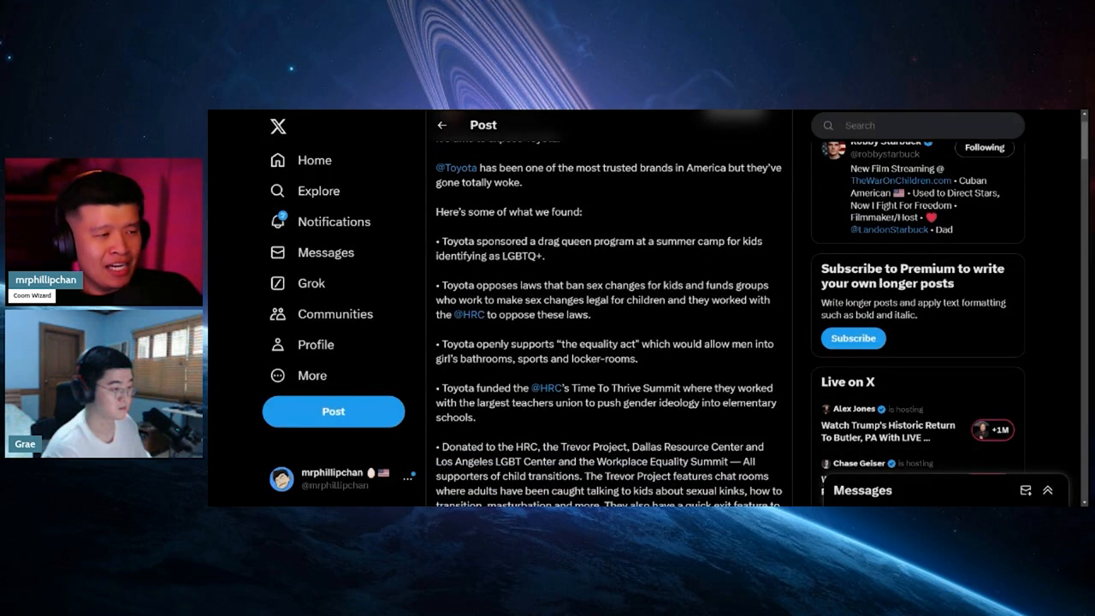
scroll("down", 3)
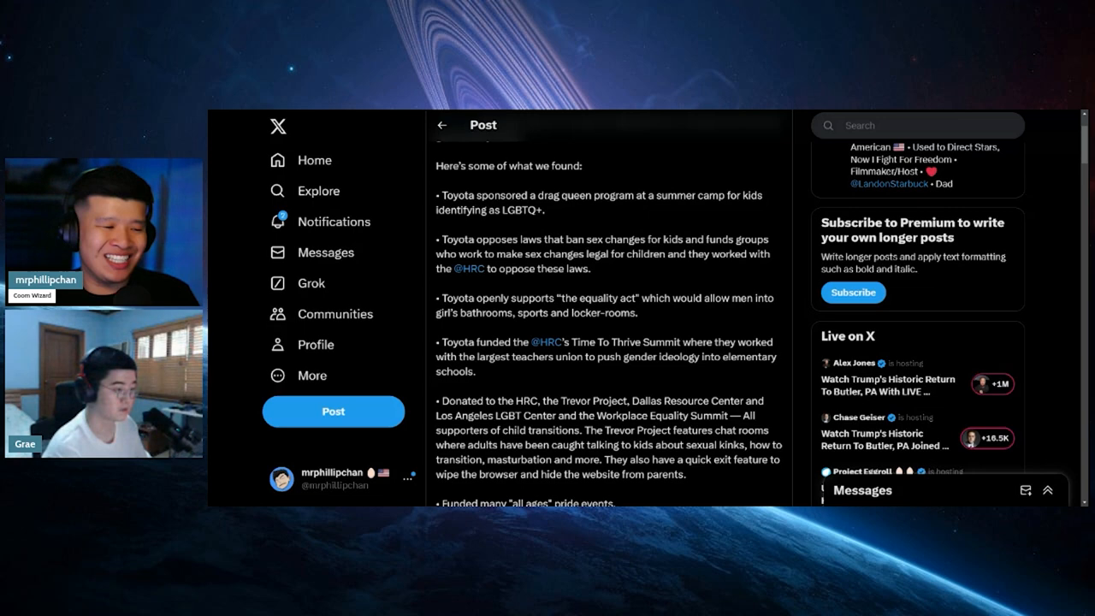
Read down to the bullets on pride events, DEI trainings and corporate LGBTQ+ events
scroll("down", 3)
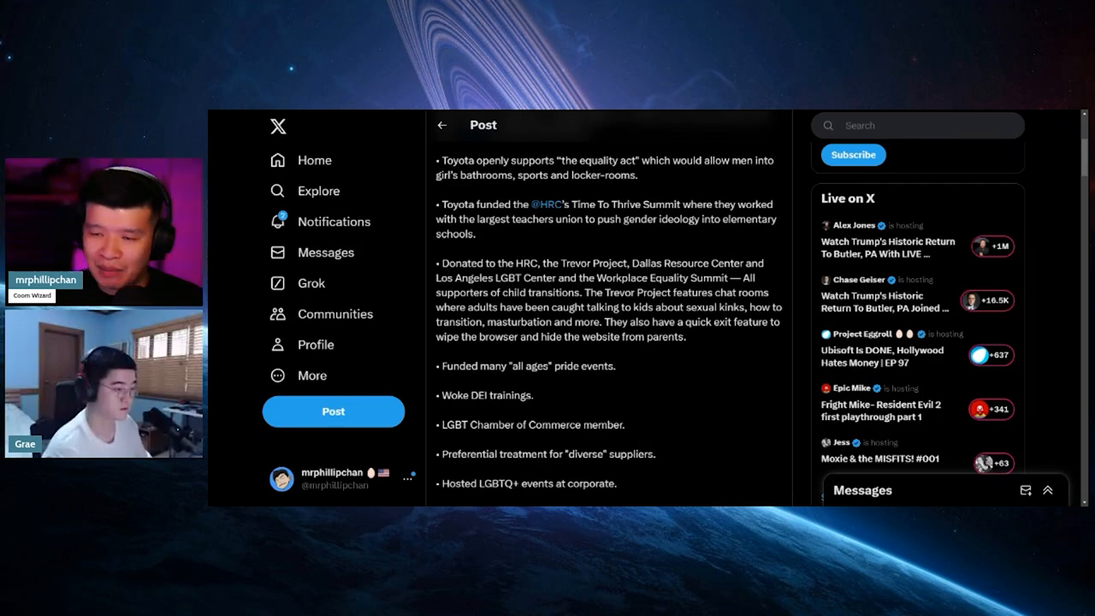
Read past the CEI score bullet to the closing remarks on Toyota forgetting core customers
scroll("down", 3)
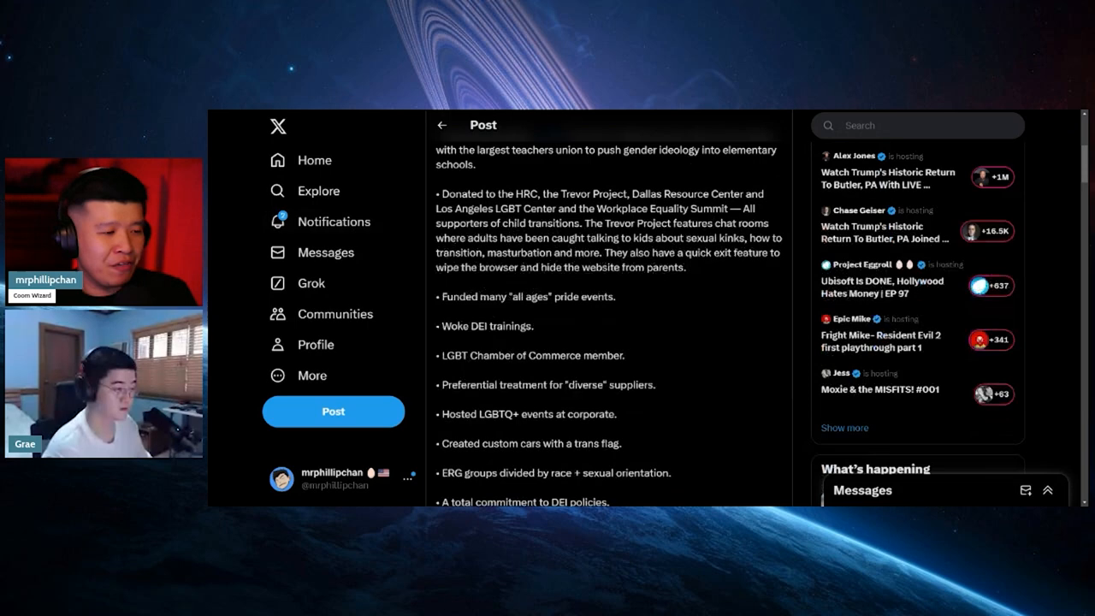
scroll("down", 3)
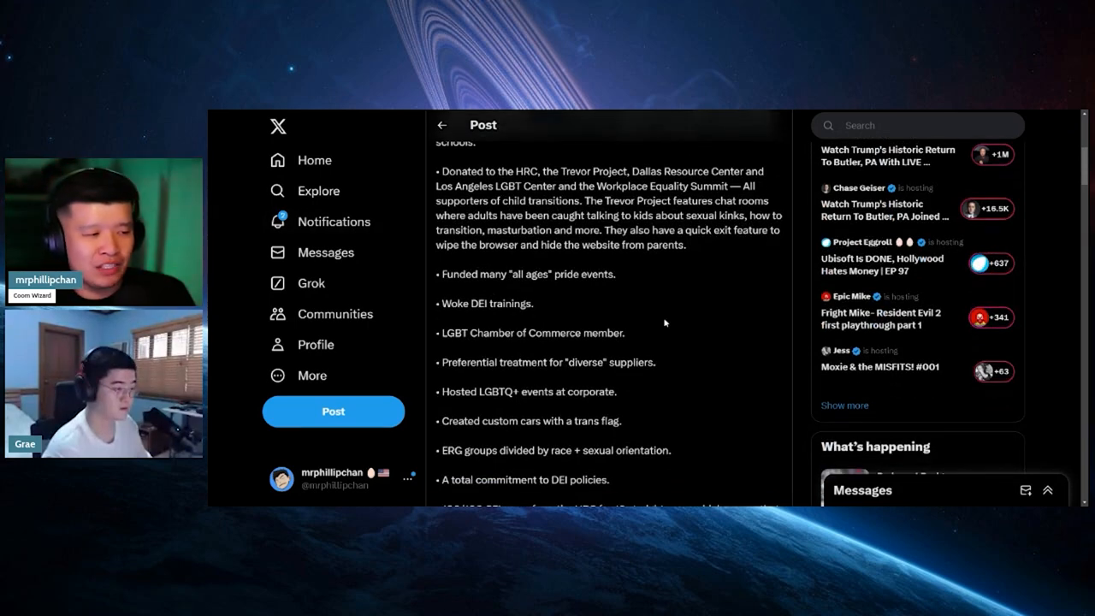
scroll("down", 3)
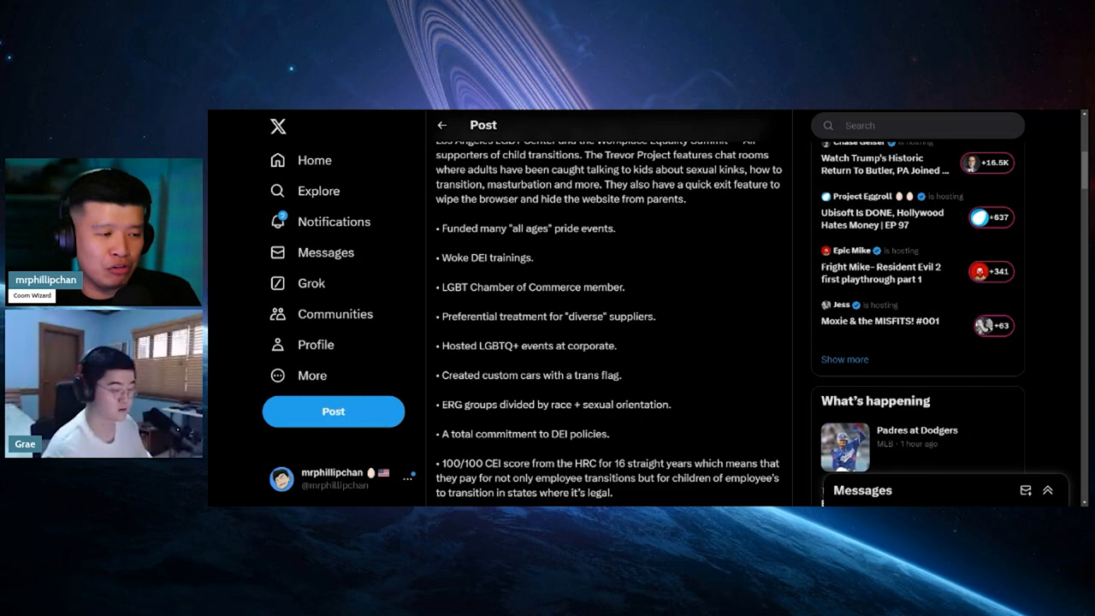
scroll("down", 3)
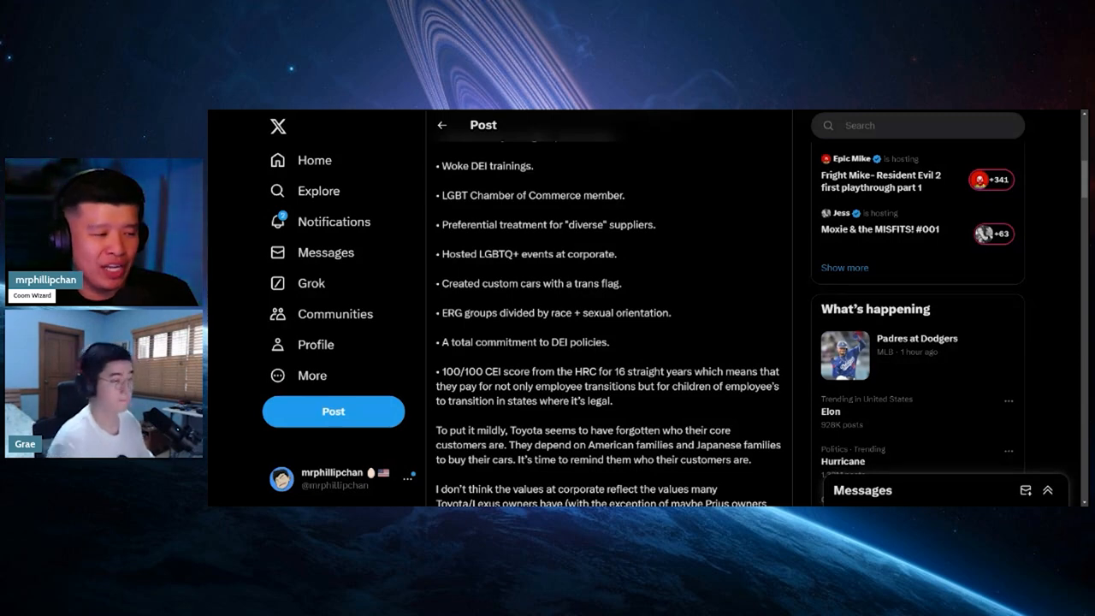
Read the post's bullet list of Toyota DEI practices and its call to contact Toyota kindly
scroll("down", 3)
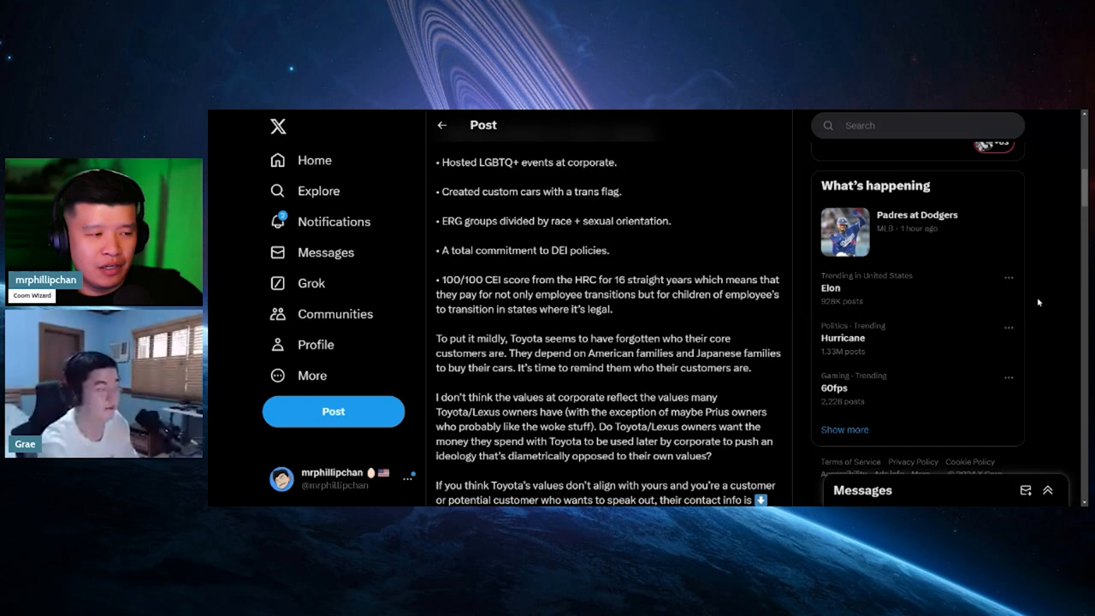
scroll("down", 3)
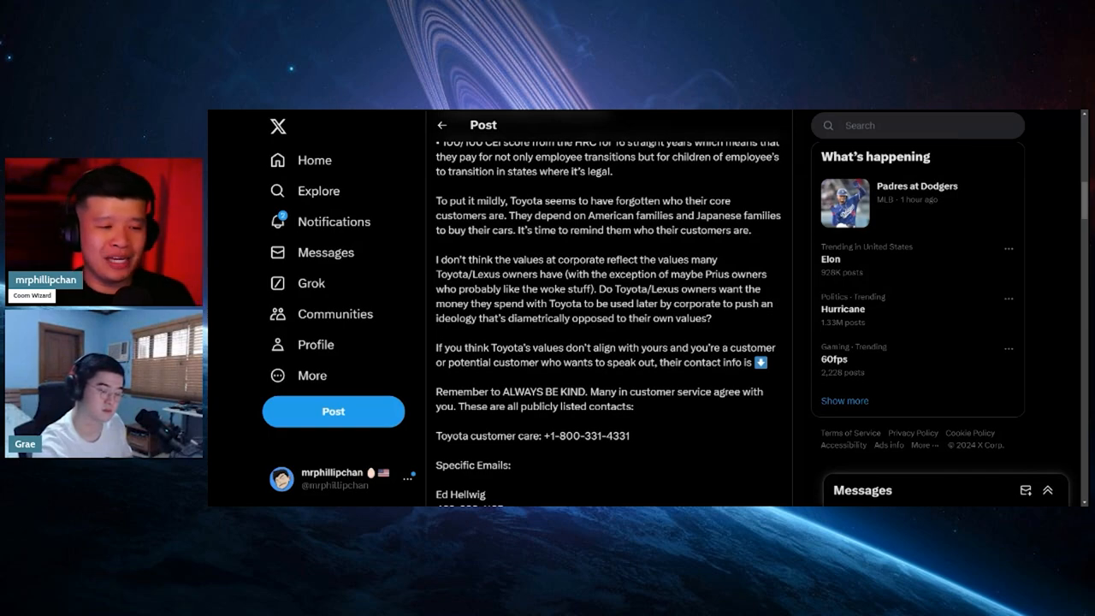
scroll("down", 3)
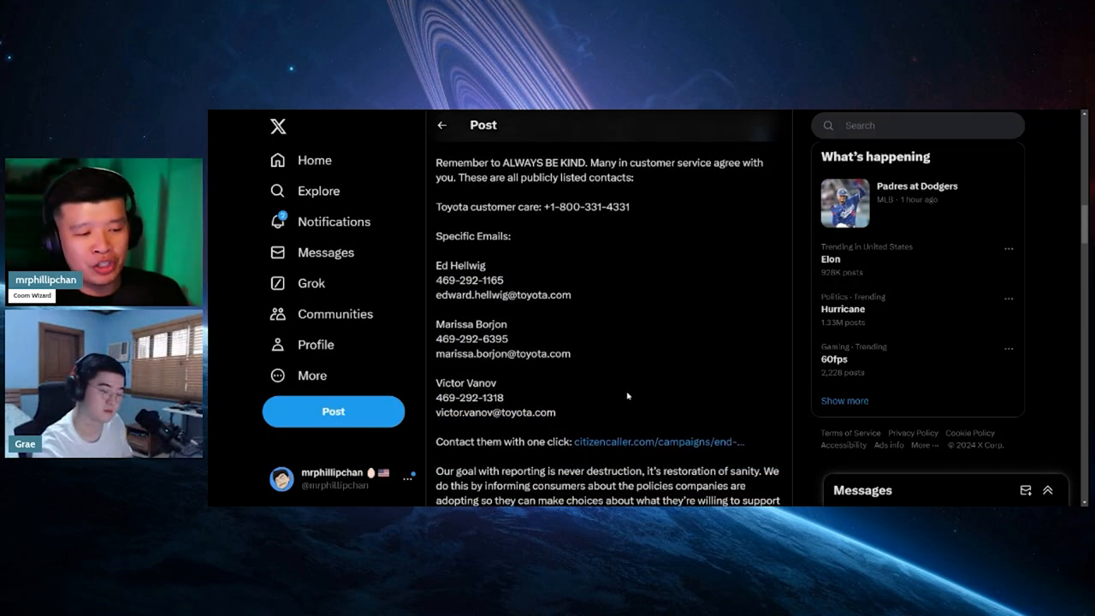
scroll("down", 3)
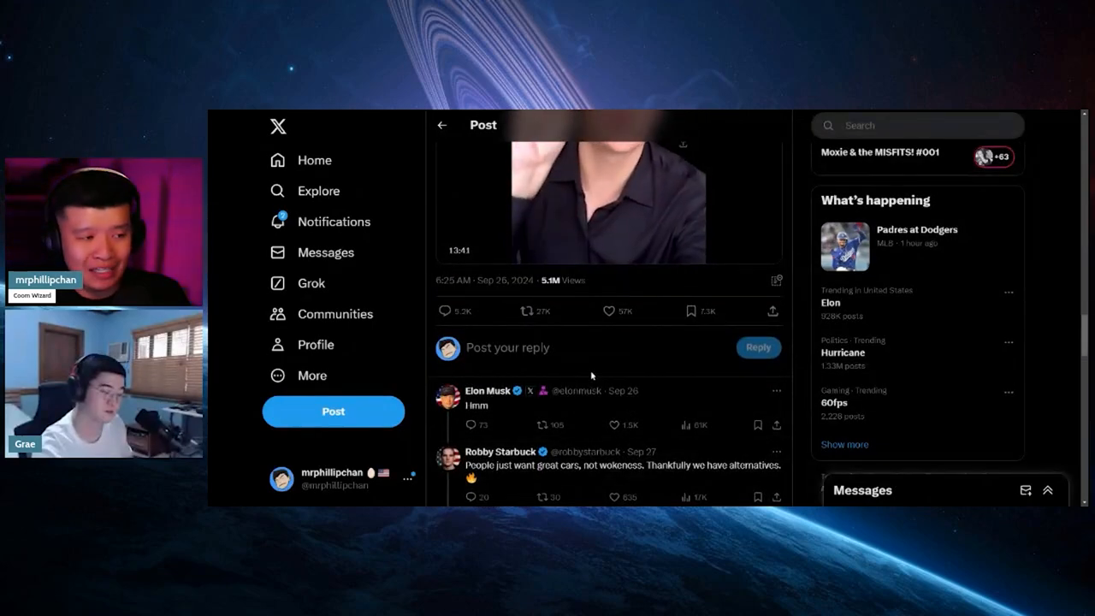
left_click(609, 201)
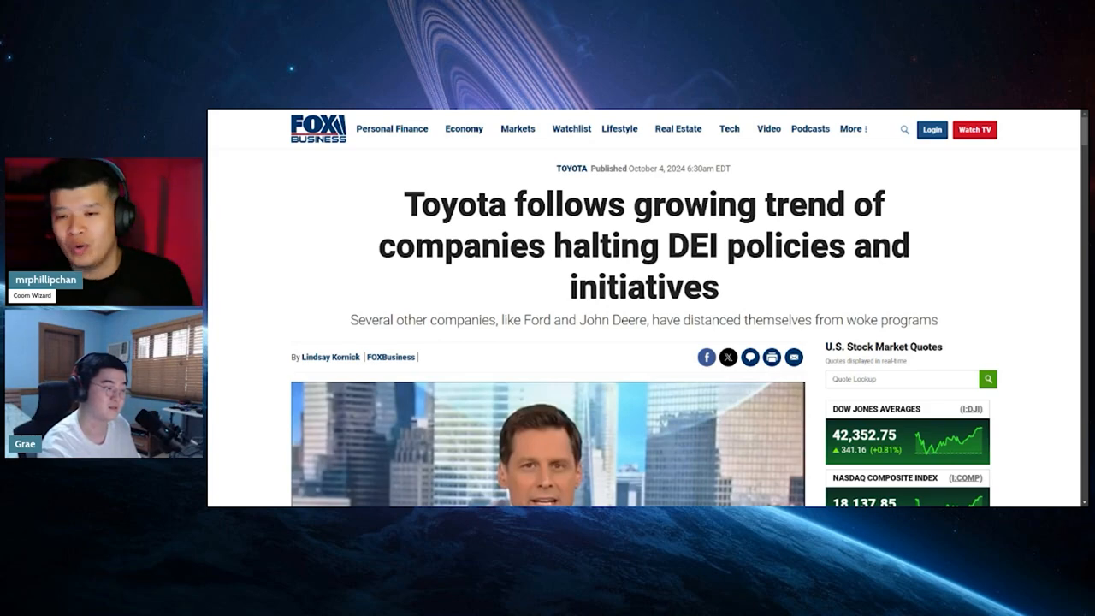
Read the Fox Business paragraphs on Toyota's memo, Ford, Molson Coors and Starbuck's campaign
scroll("down", 3)
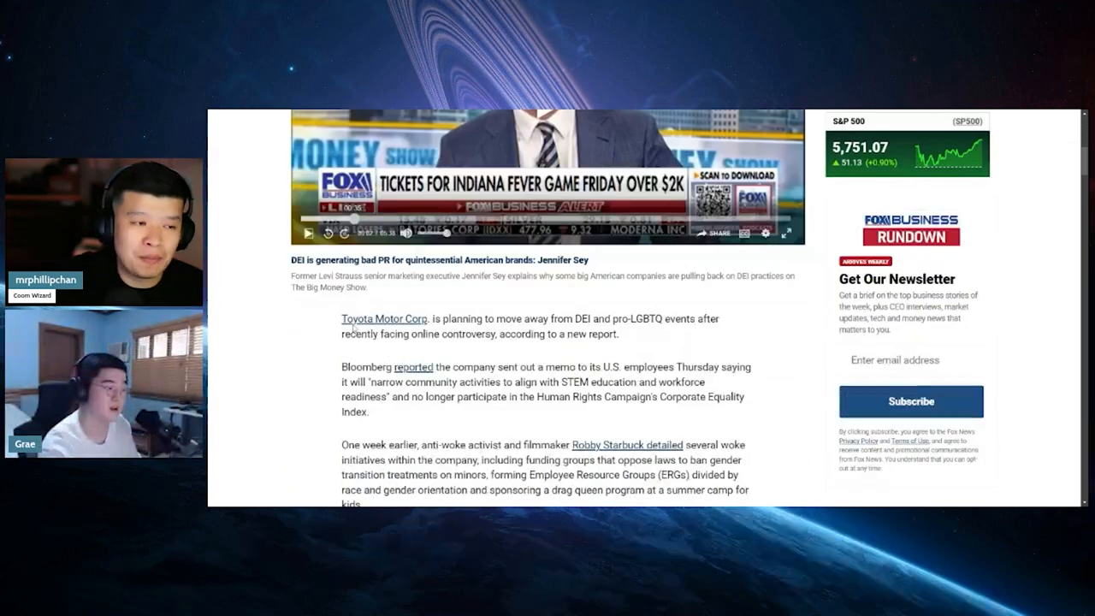
scroll("down", 3)
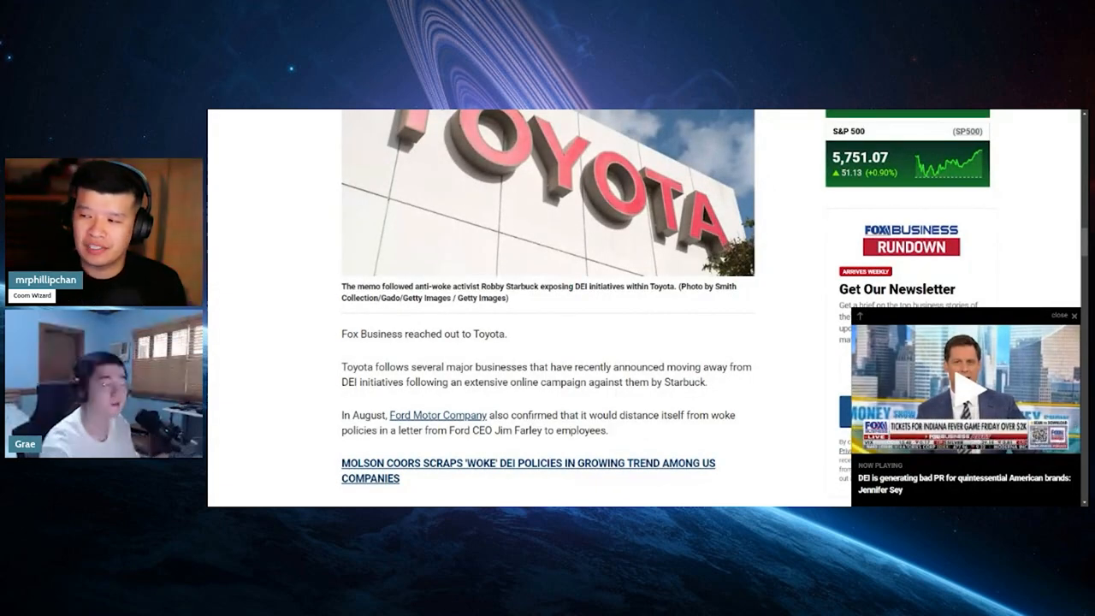
scroll("down", 3)
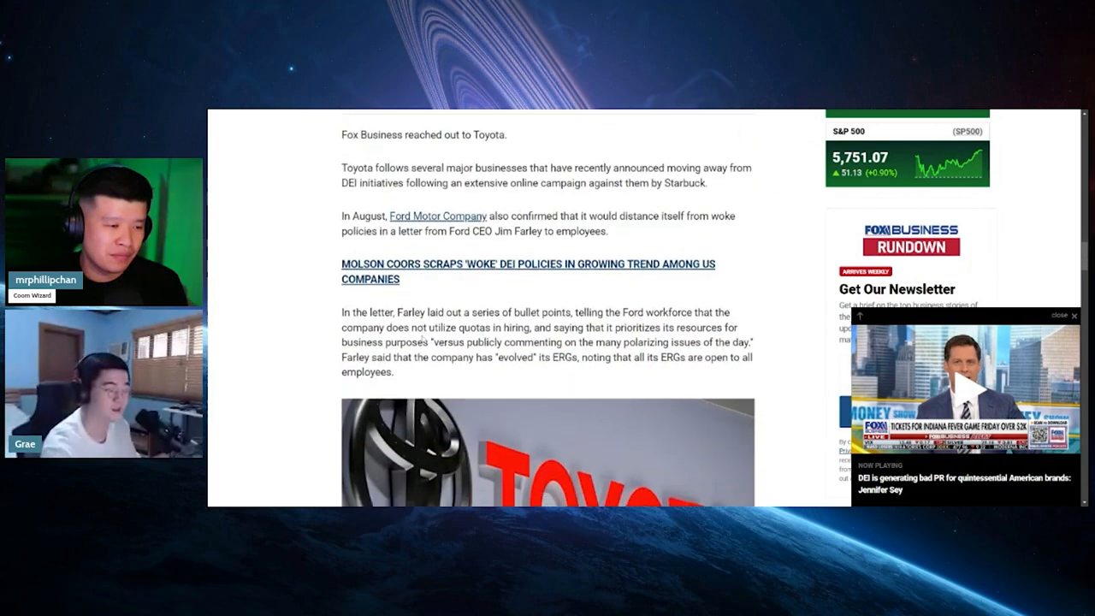
scroll("down", 3)
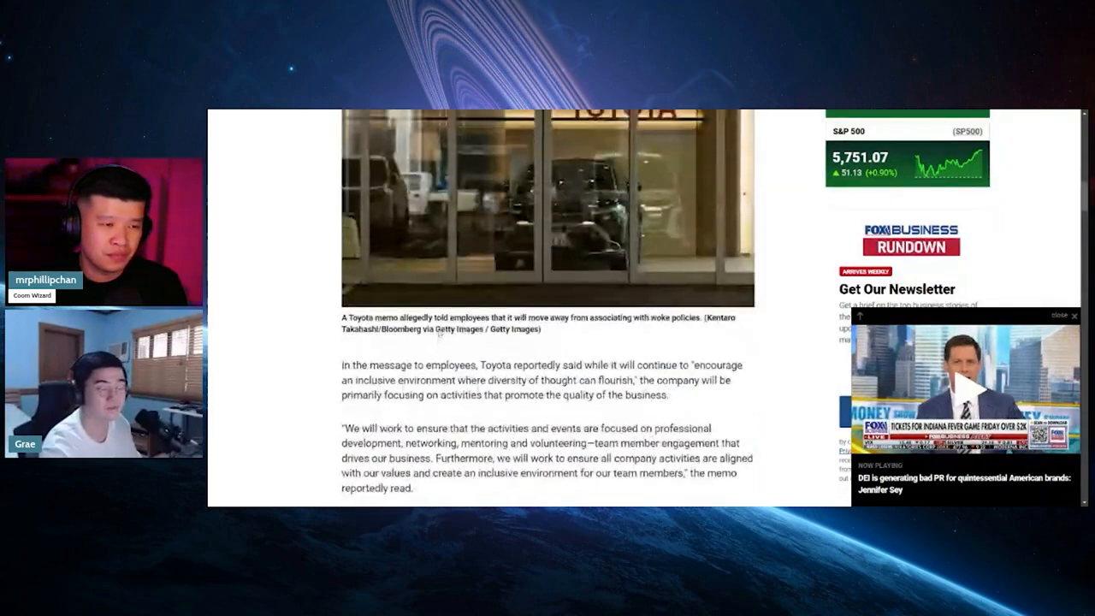
scroll("up", 3)
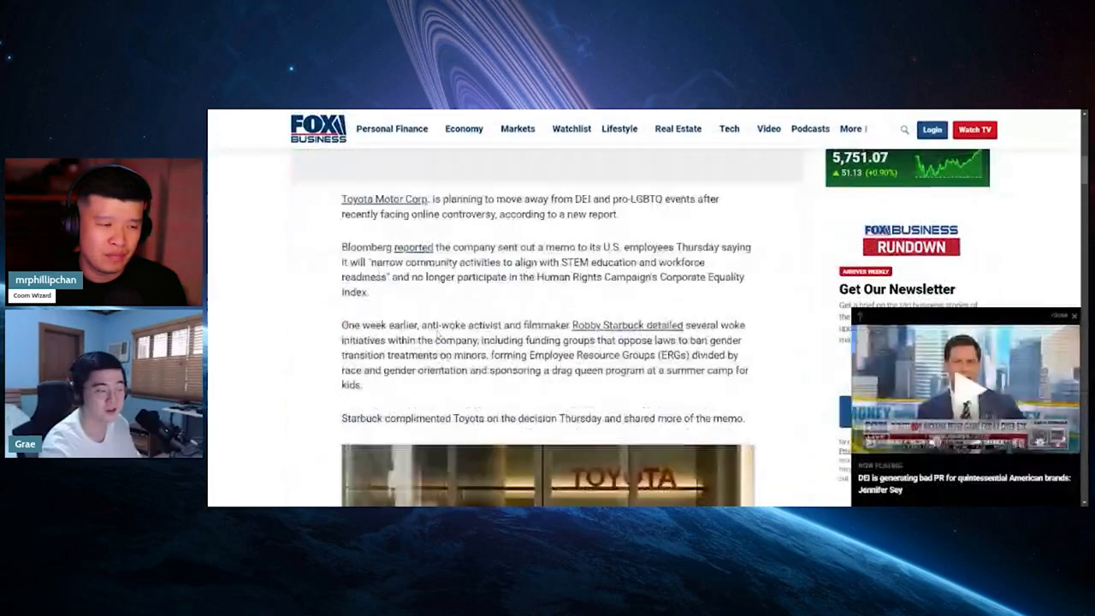
scroll("down", 3)
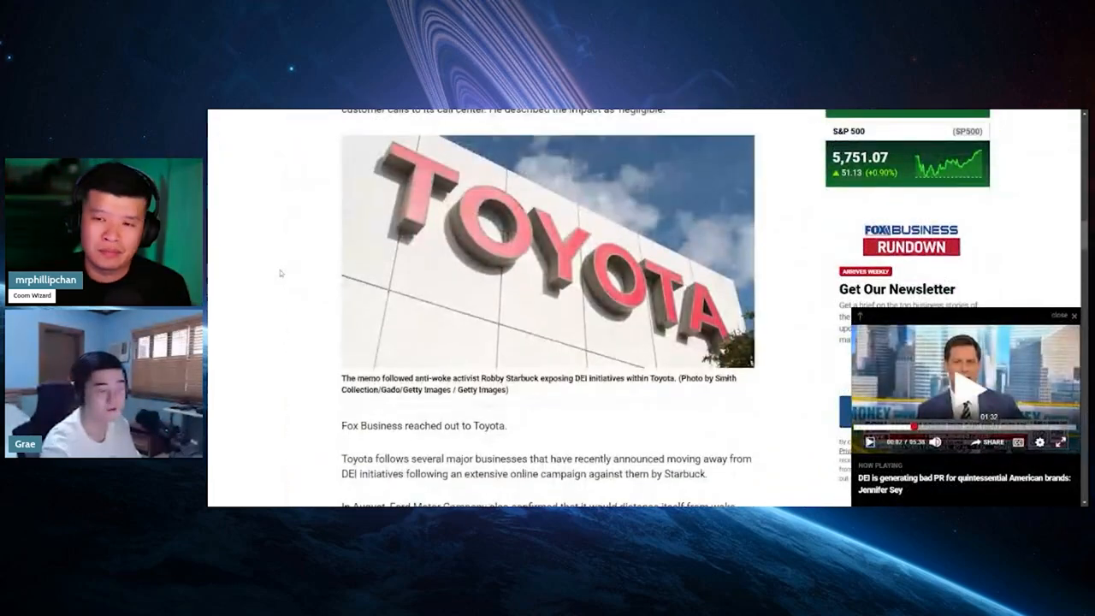